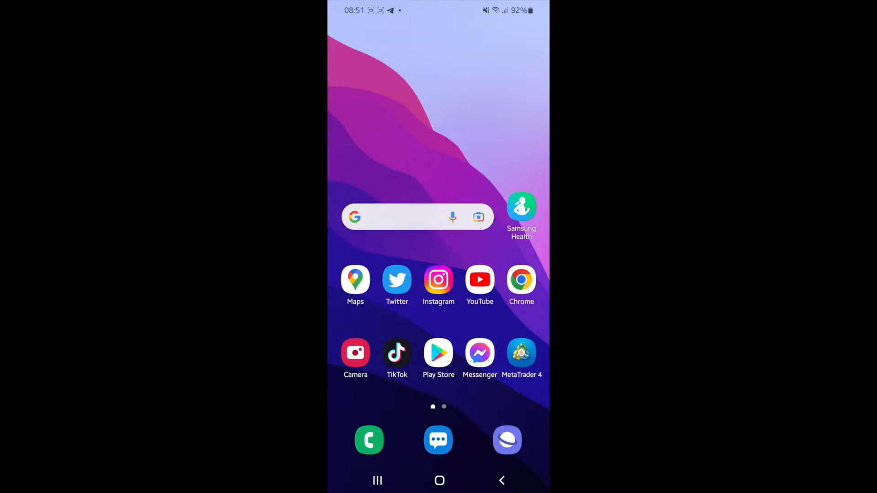
Launch YouTube and scroll through the recommended Home feed, returning to the top
left_click(480, 280)
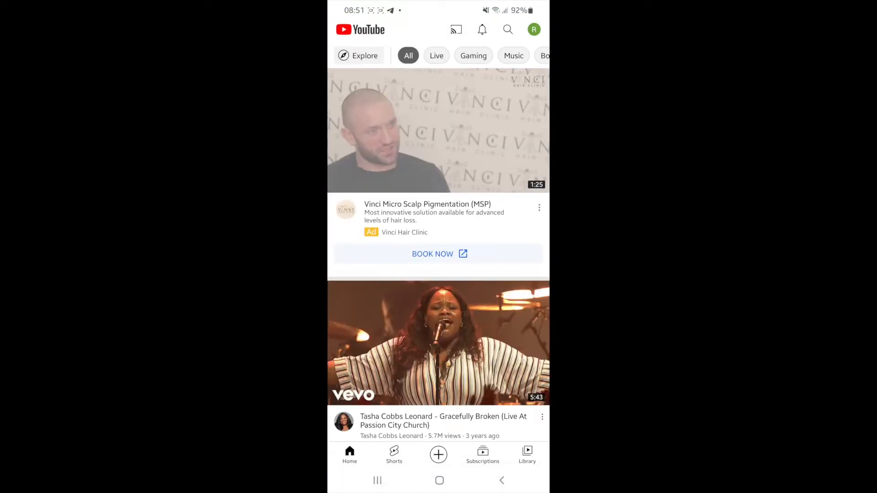
scroll("up", 3)
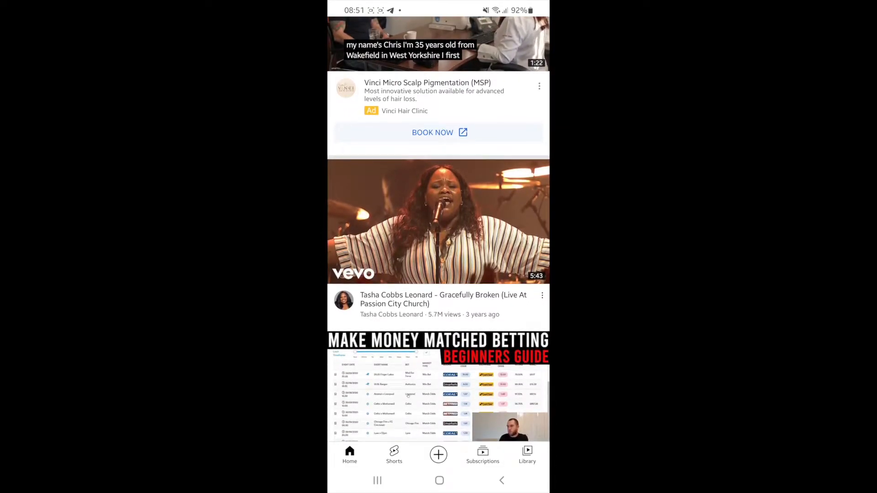
scroll("up", 3)
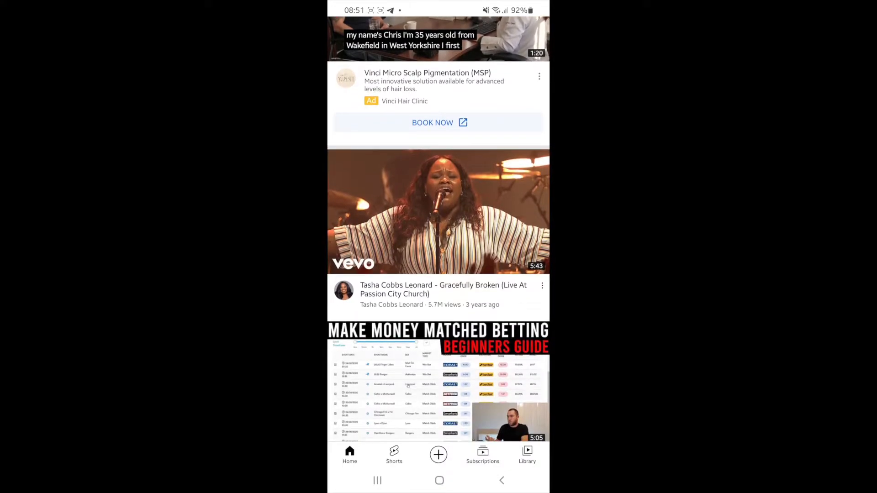
scroll("down", 3)
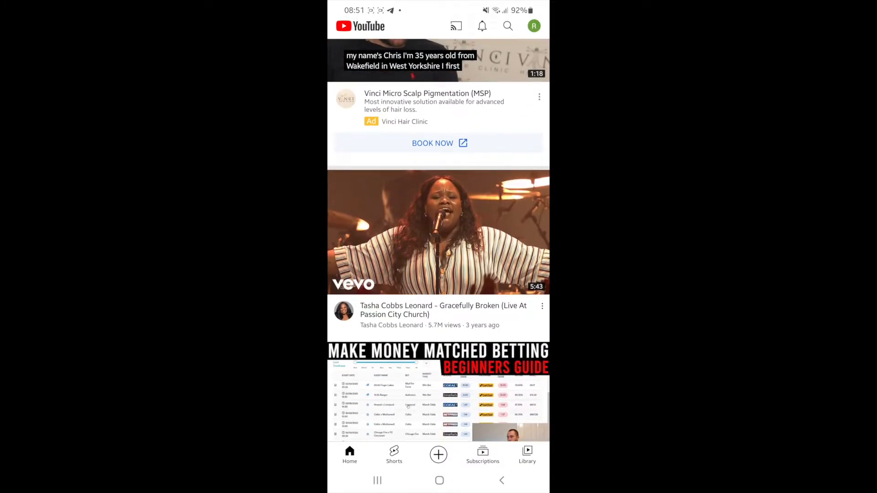
scroll("up", 3)
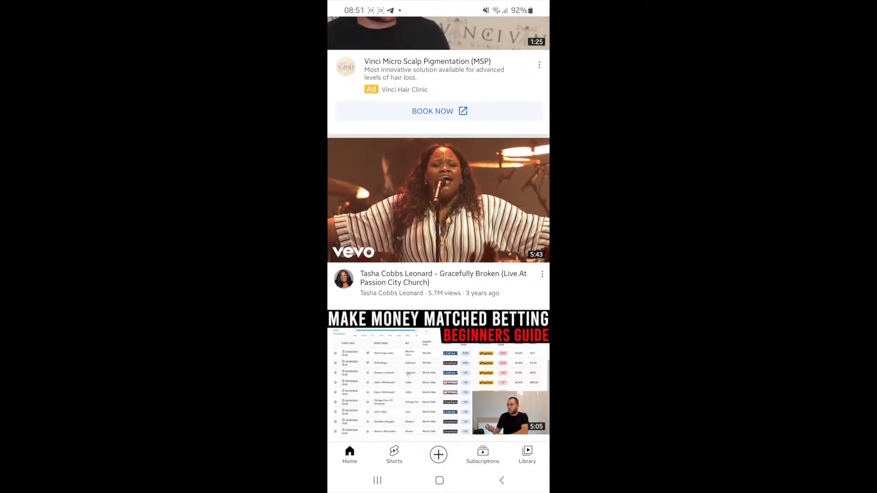
scroll("down", 3)
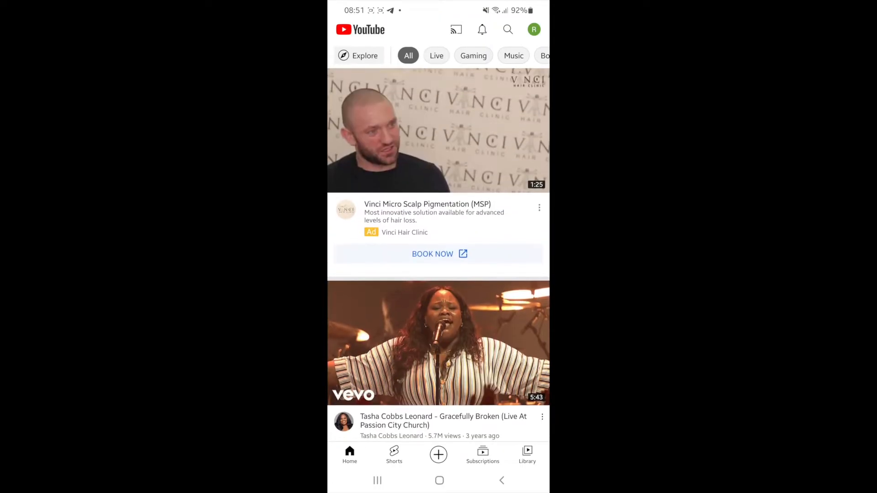
Reach the Settings page through the profile avatar's account menu
left_click(532, 29)
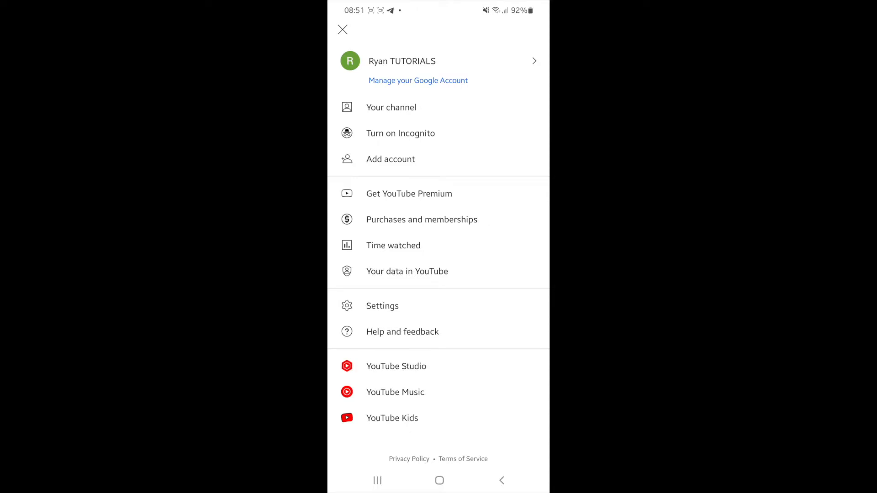
left_click(382, 306)
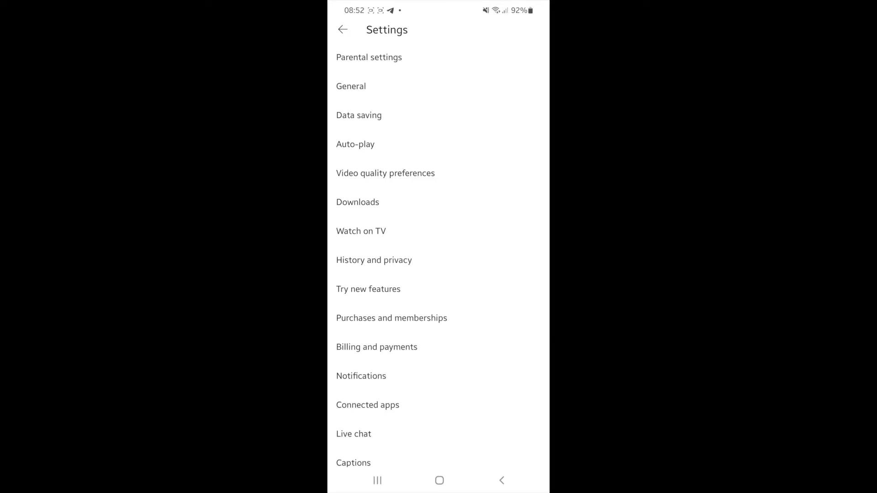
In Video quality preferences, choose Higher picture quality for Mobile networks and Wi-Fi
left_click(385, 172)
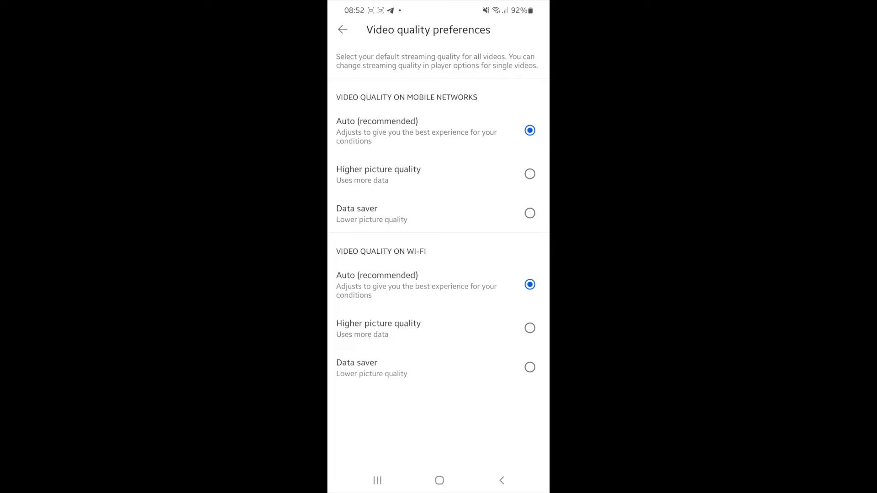
left_click(529, 174)
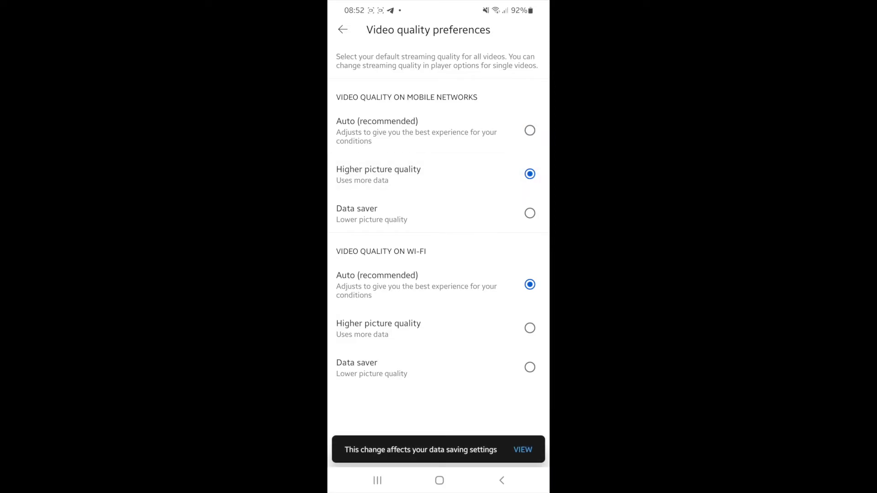
left_click(529, 327)
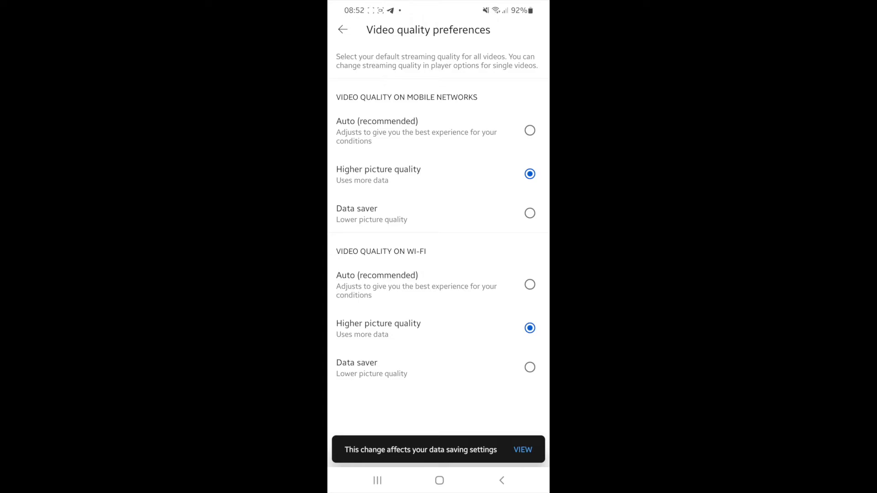